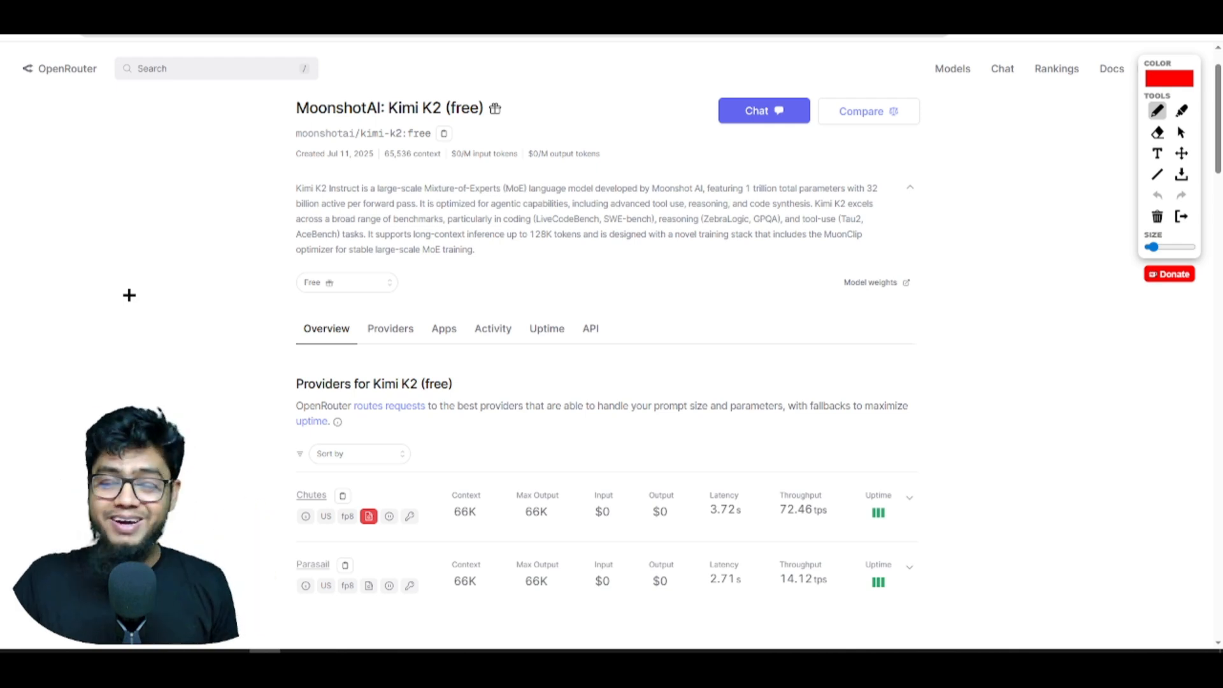
mouse_move(162, 262)
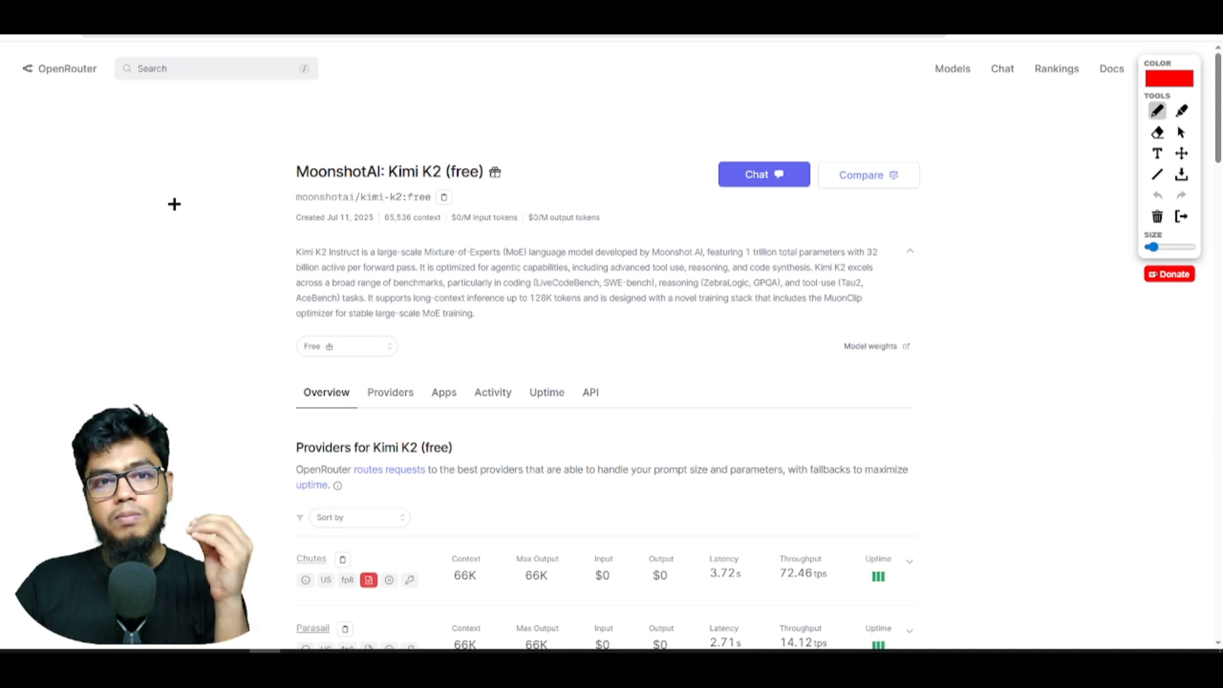
mouse_move(120, 166)
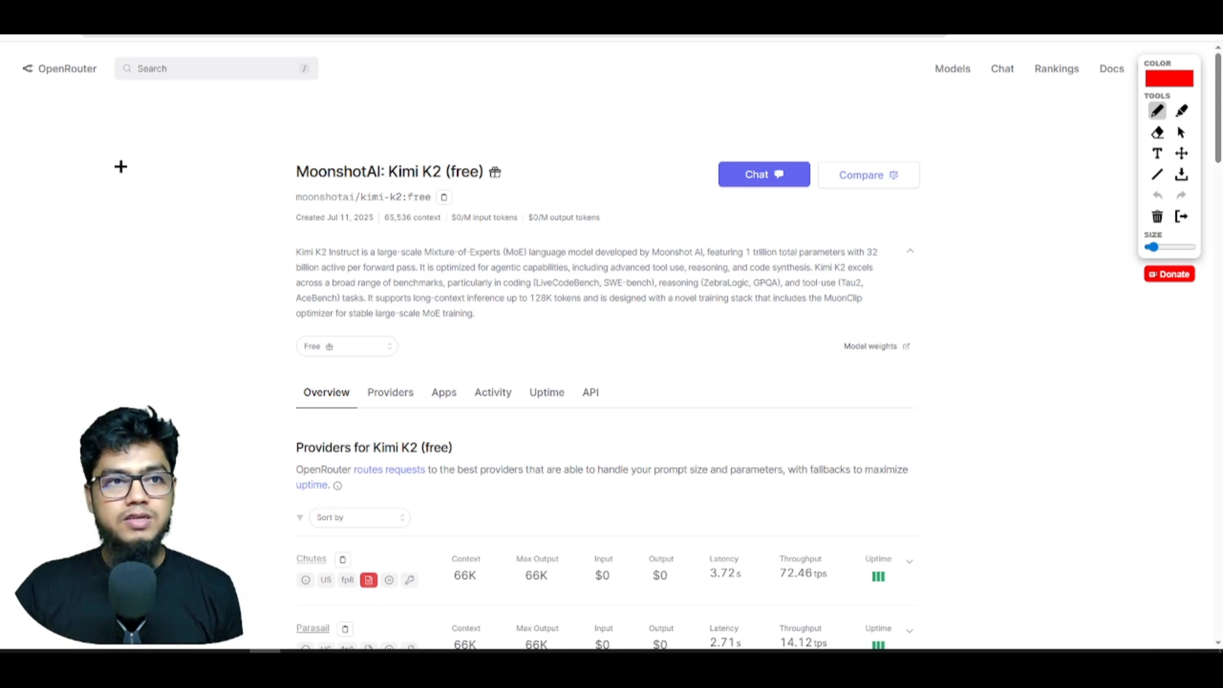
mouse_move(208, 223)
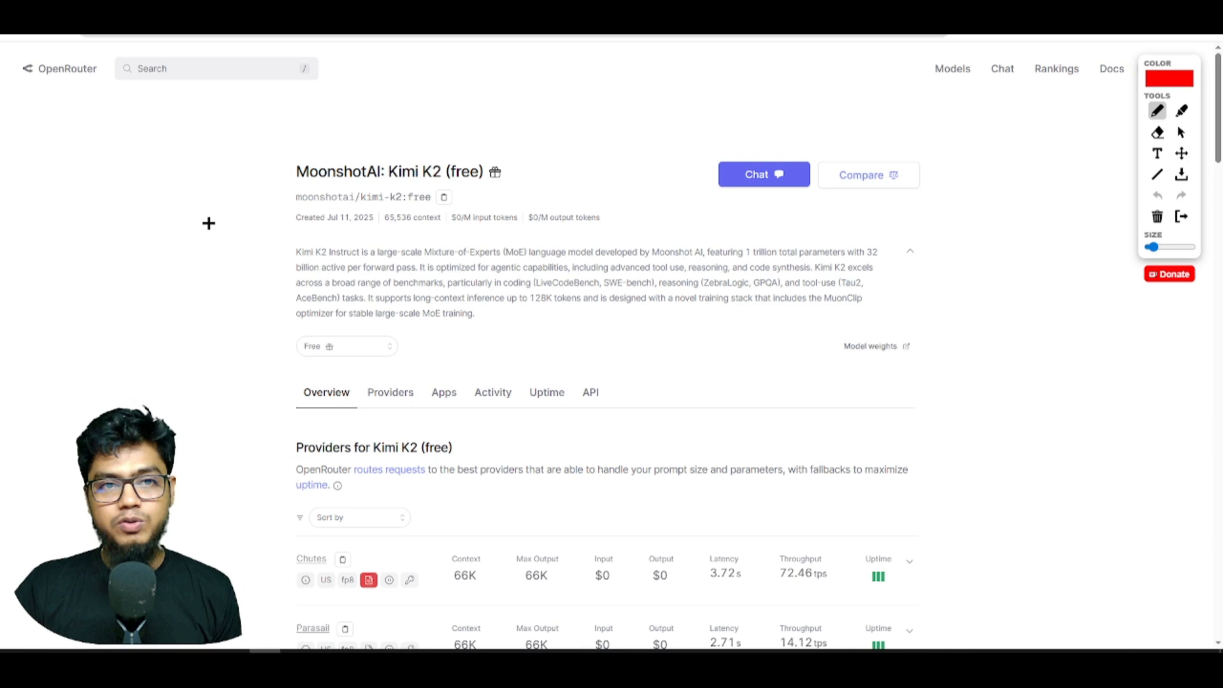
mouse_move(349, 220)
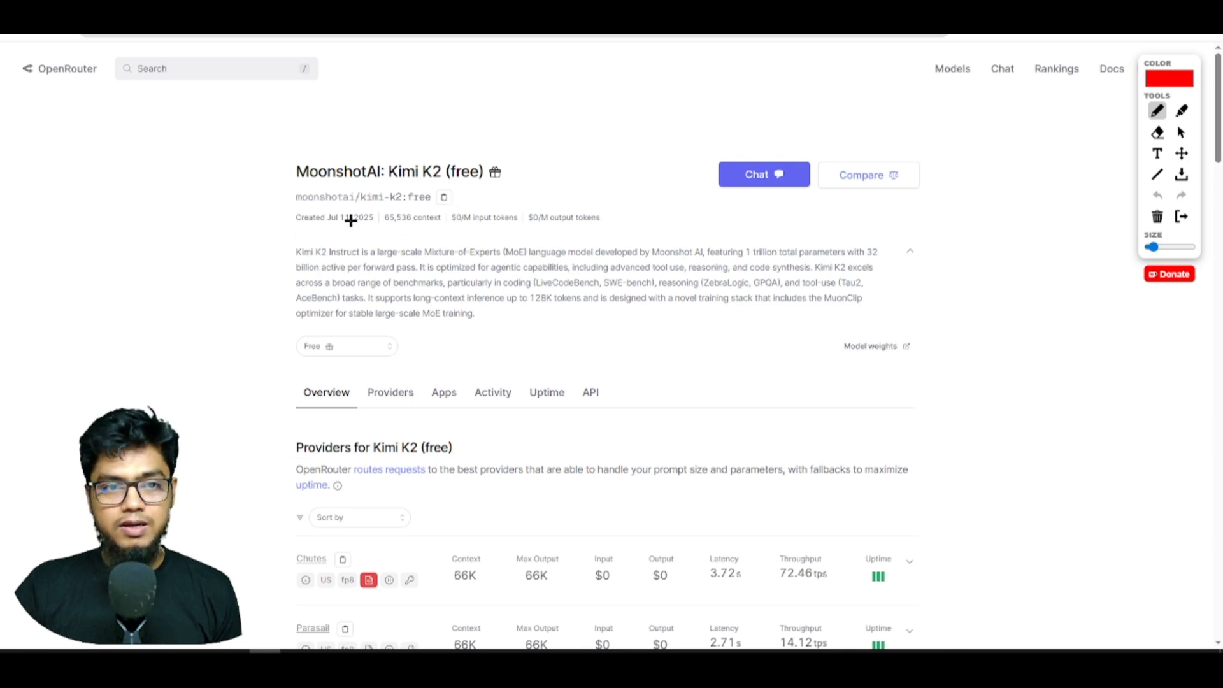
mouse_move(461, 237)
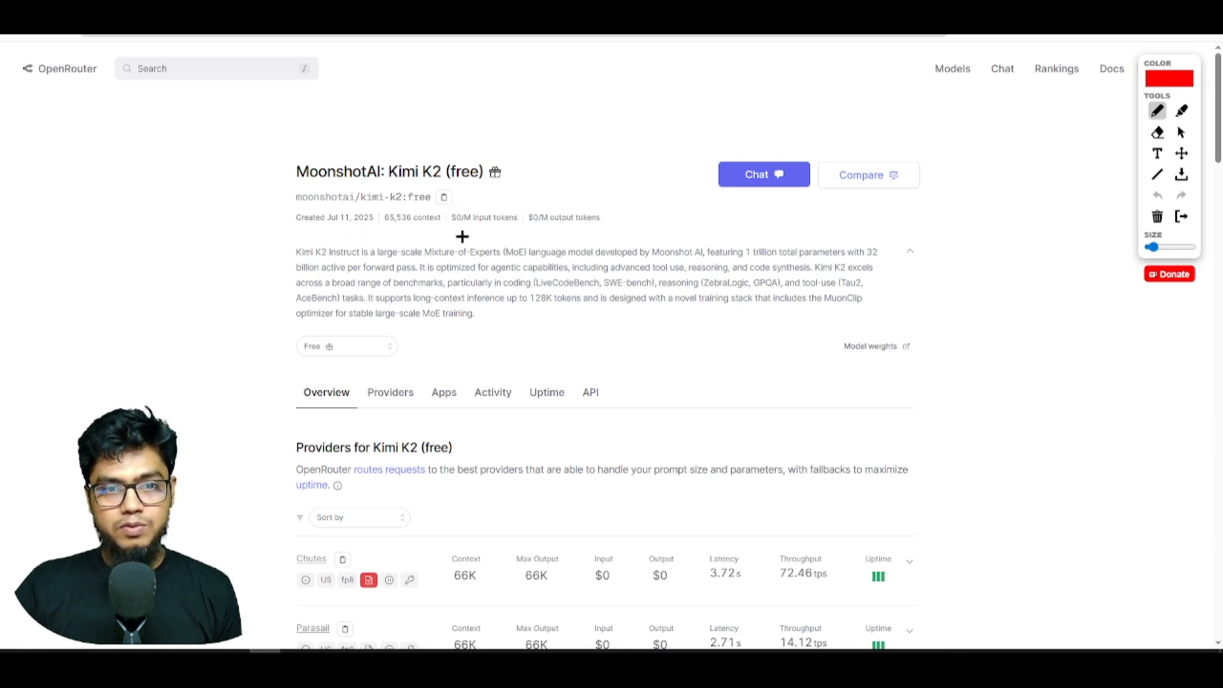
Circle the $0/M input and $0/M output token prices under the Kimi K2 (free) title.
drag(452, 228, 519, 217)
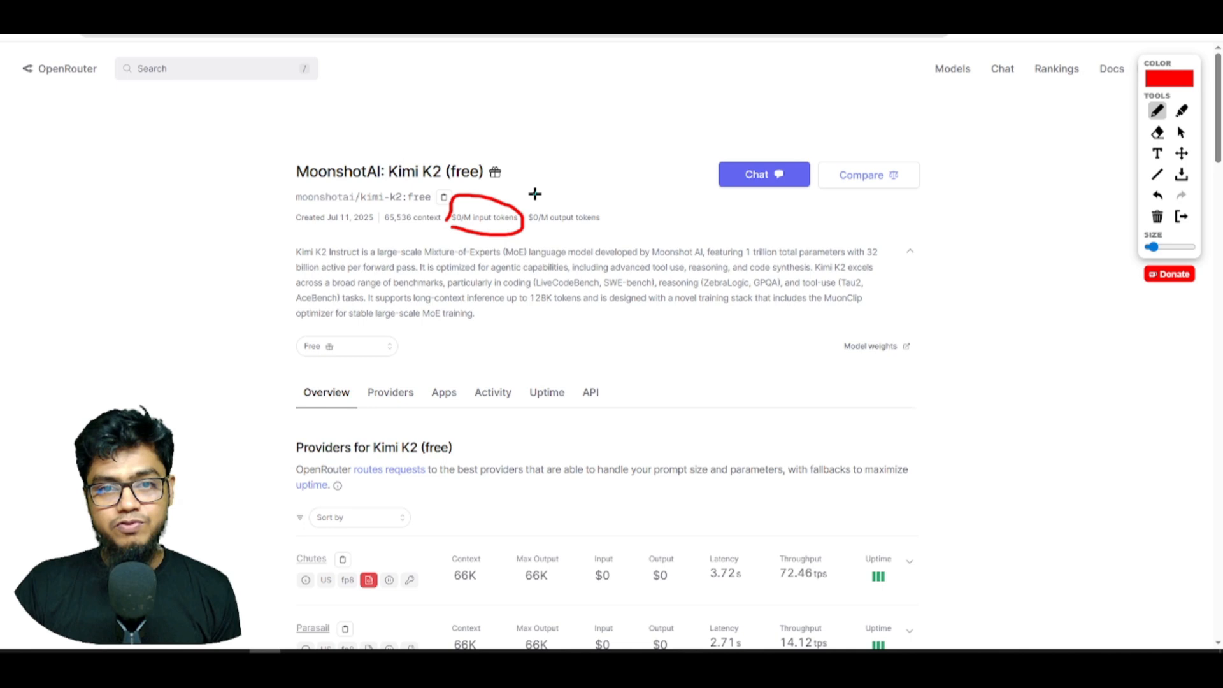
drag(530, 195, 612, 226)
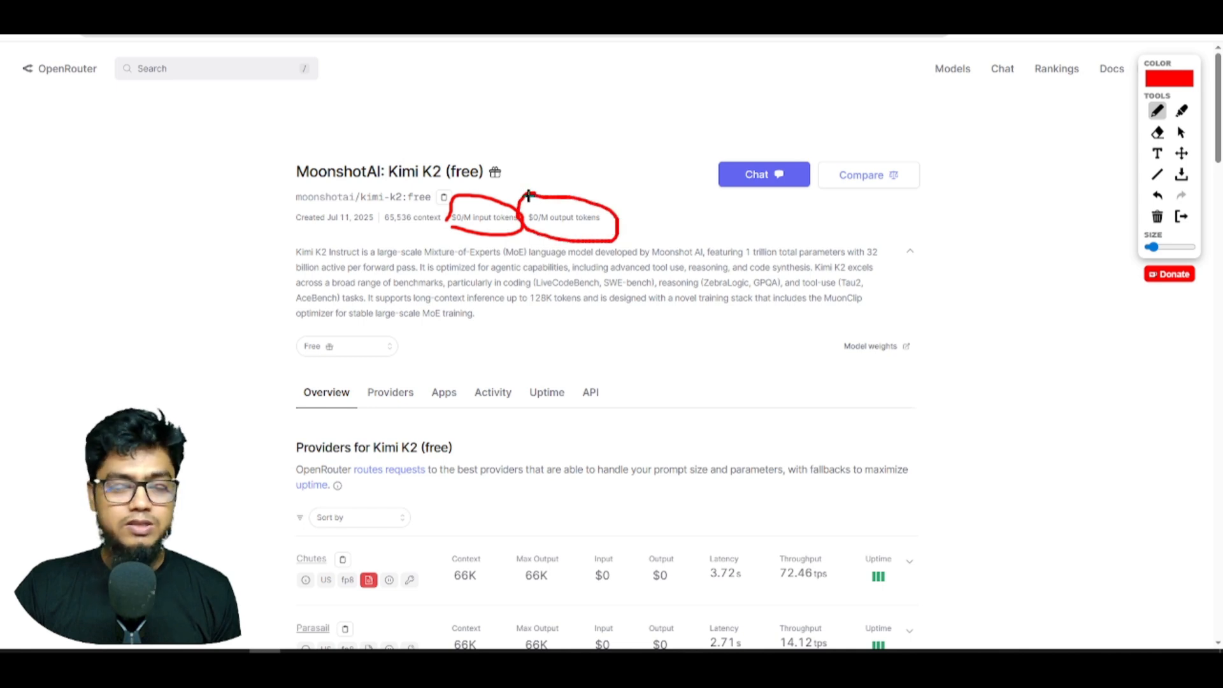
mouse_move(607, 188)
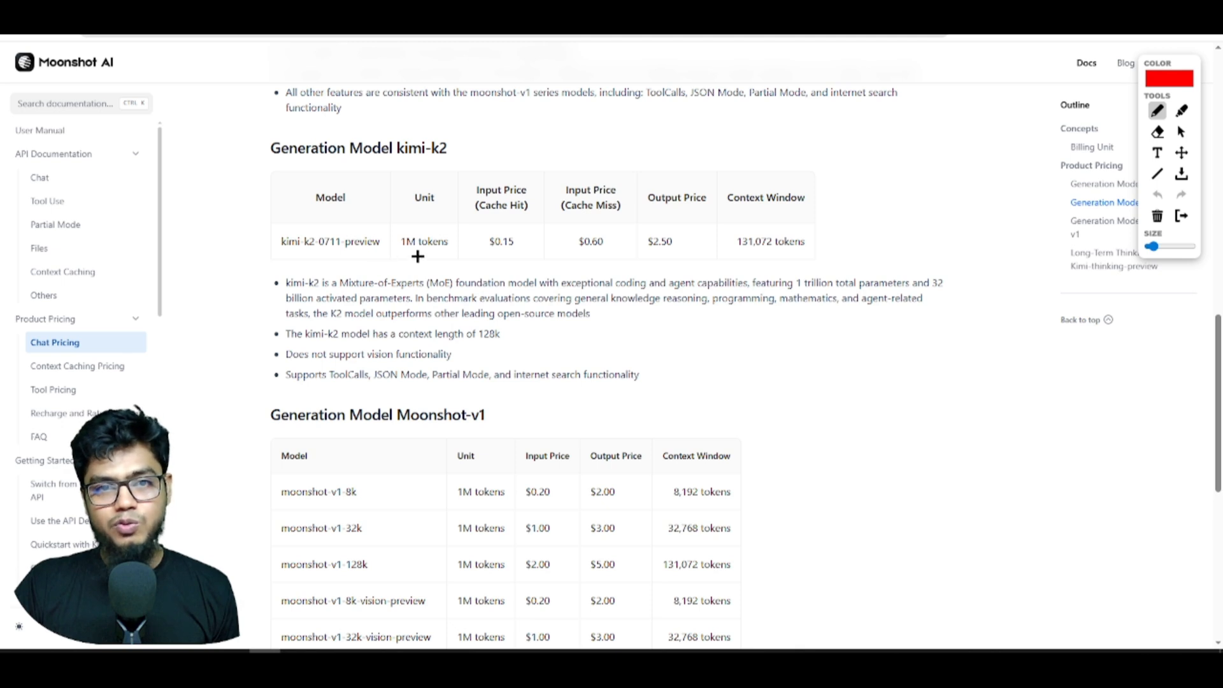
Underline the kimi-k2 row's 1M tokens unit, $0.15 cache-hit and $0.60 cache-miss input prices.
drag(398, 253, 461, 253)
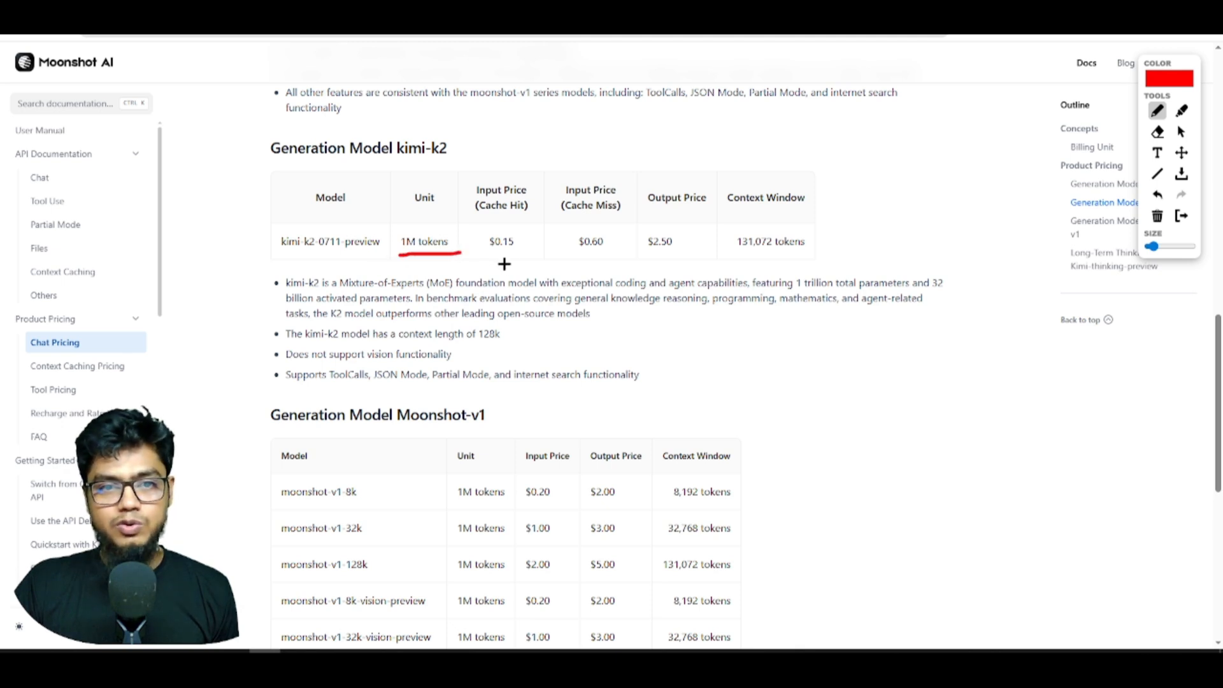
drag(484, 256, 519, 253)
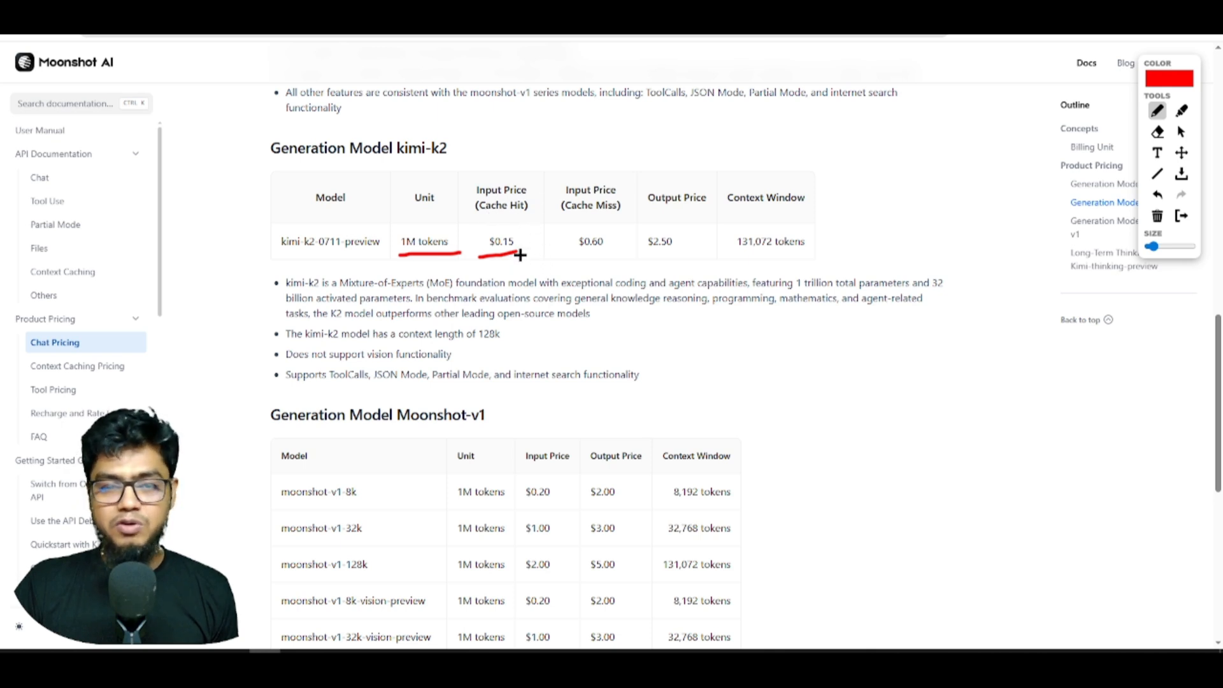
drag(518, 255, 590, 256)
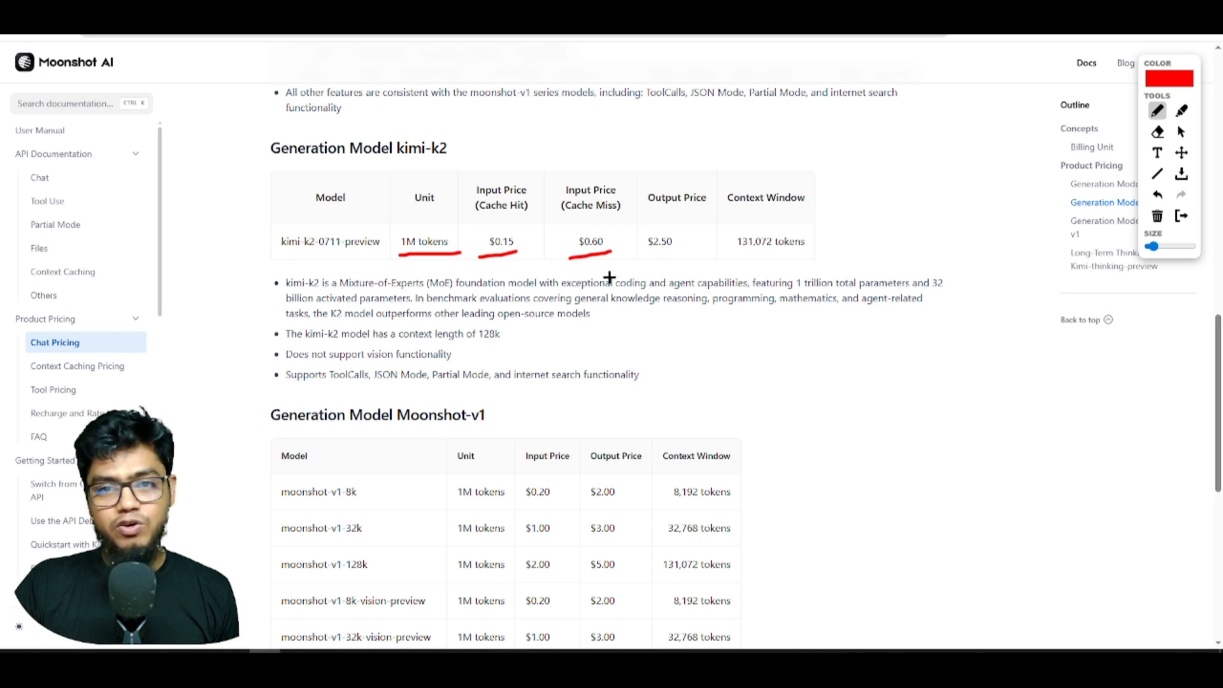
mouse_move(709, 262)
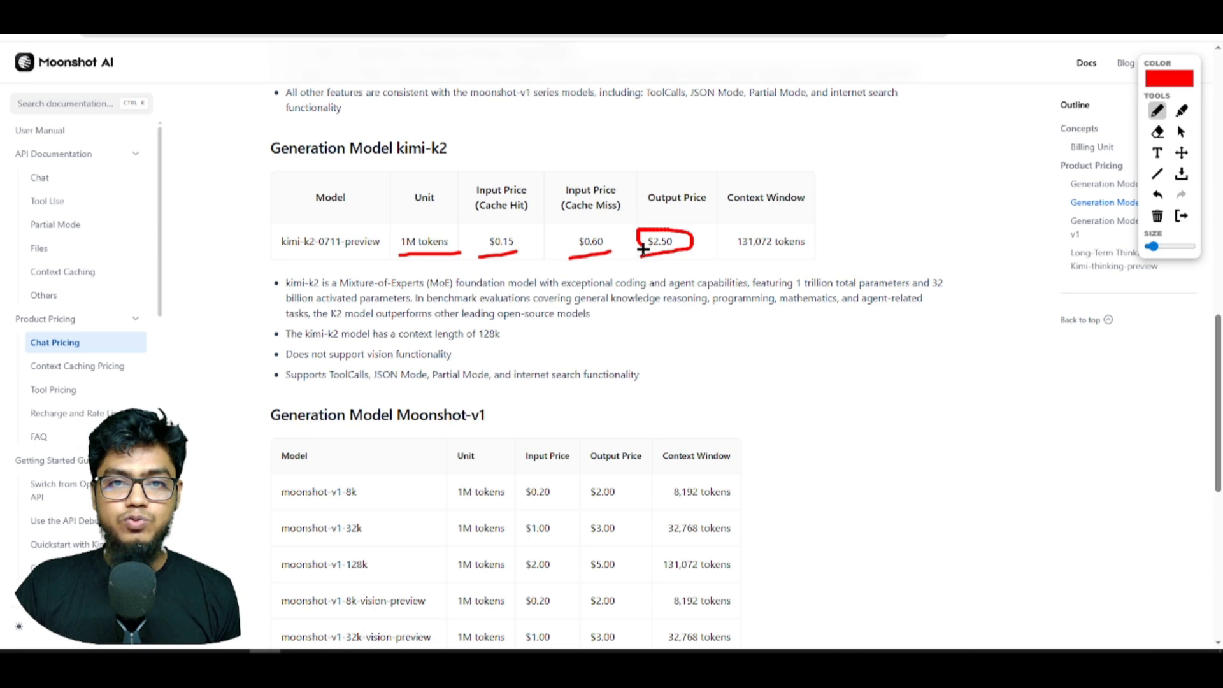
mouse_move(725, 271)
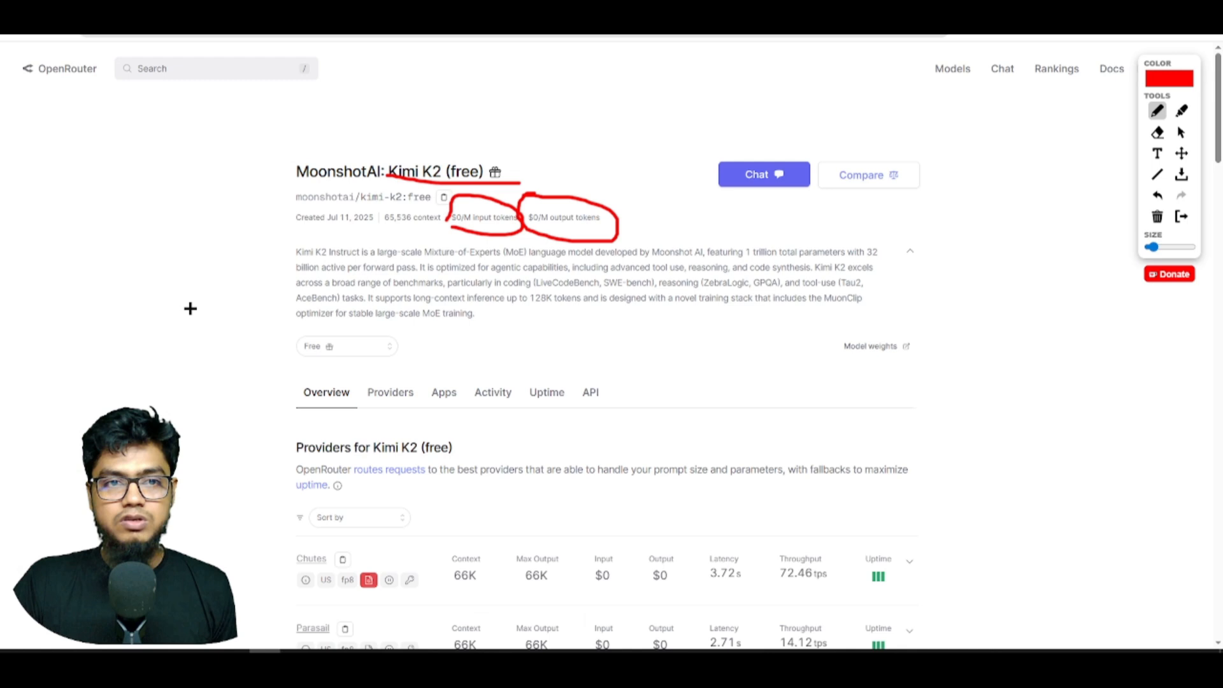
mouse_move(202, 214)
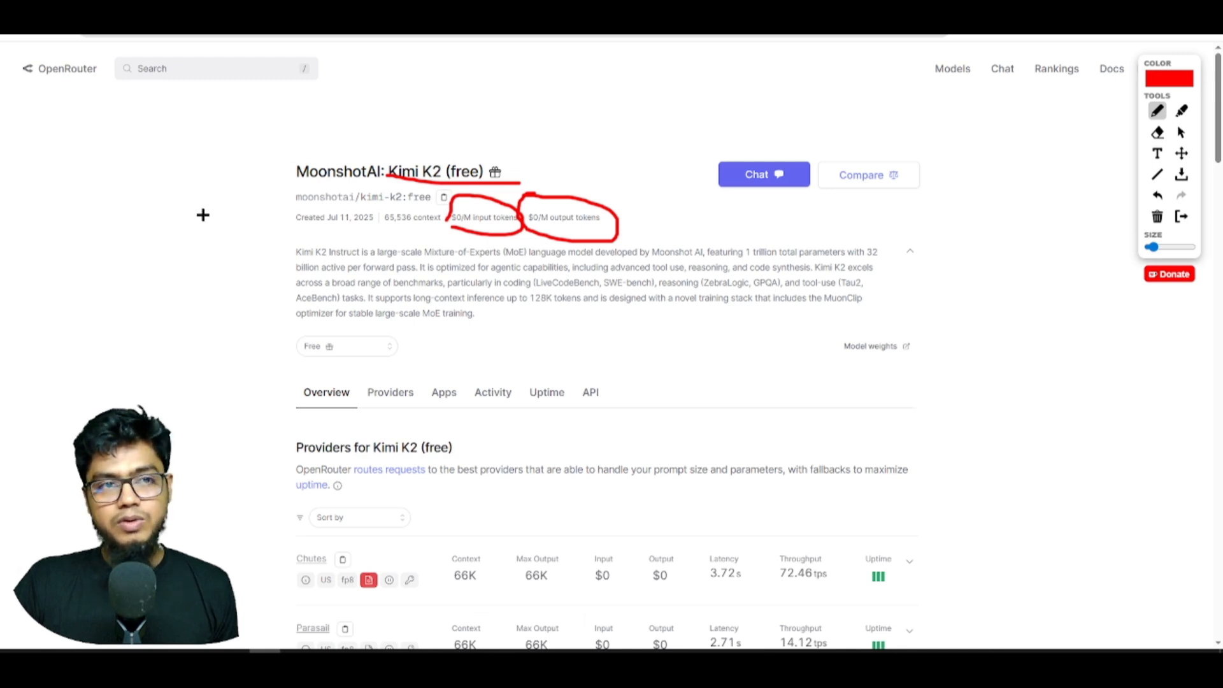
mouse_move(600, 269)
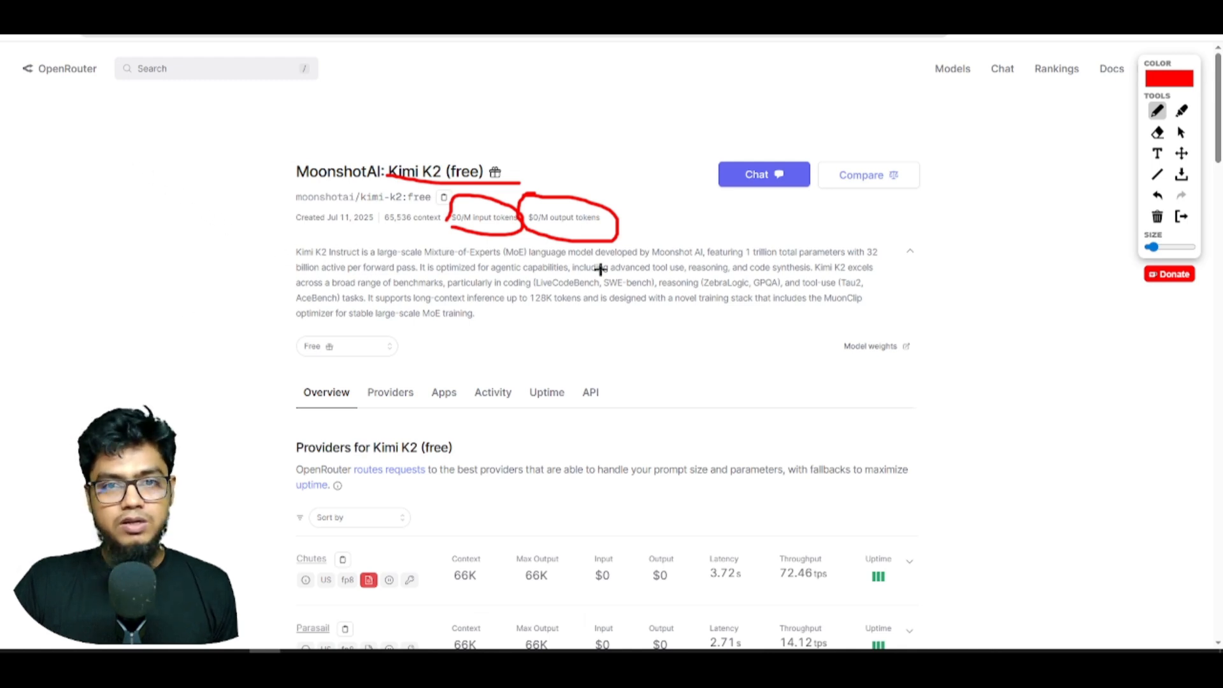
mouse_move(589, 238)
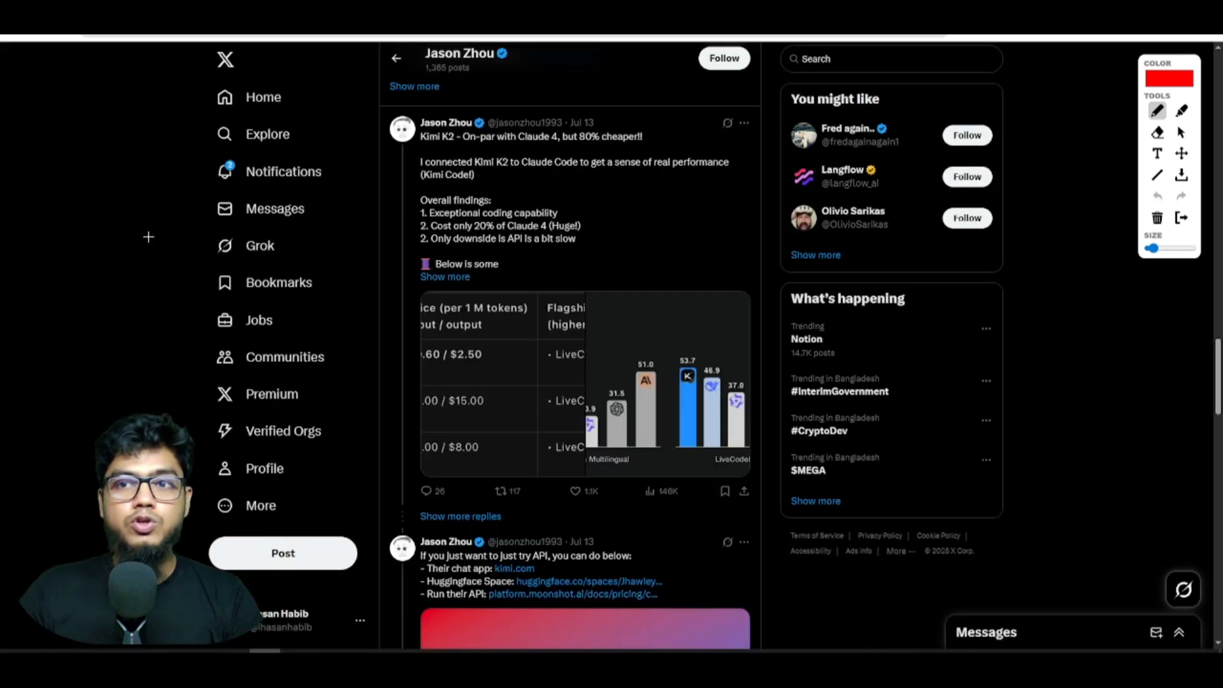
mouse_move(116, 192)
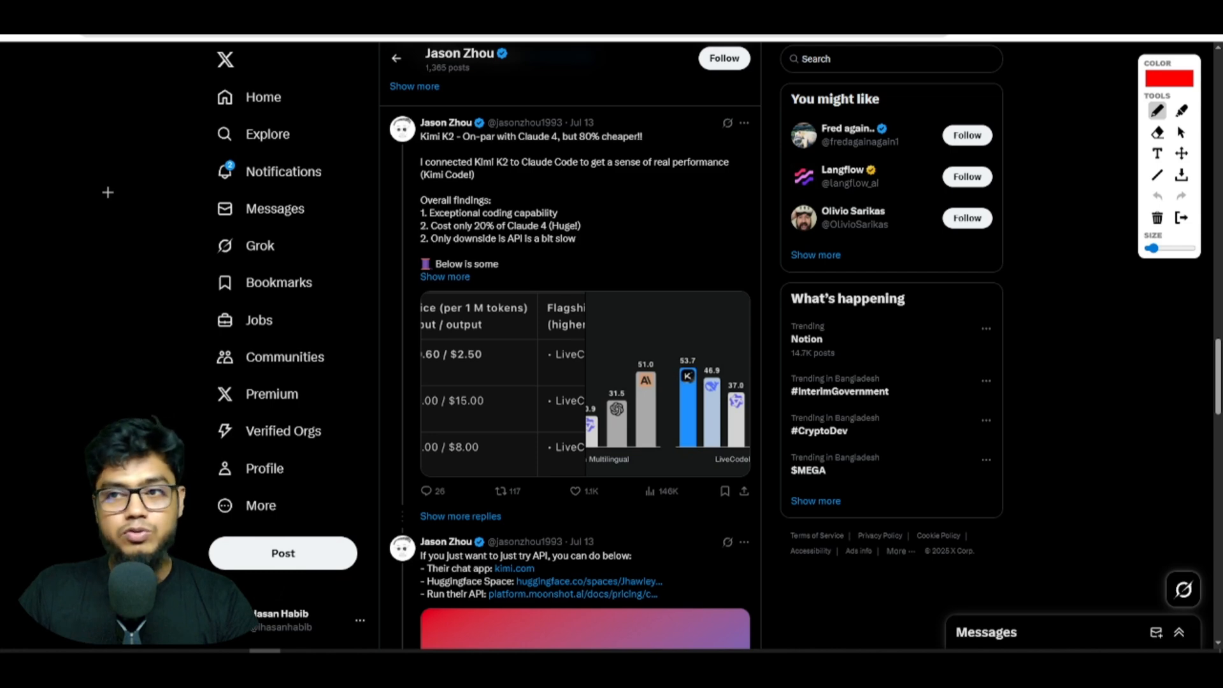
mouse_move(432, 145)
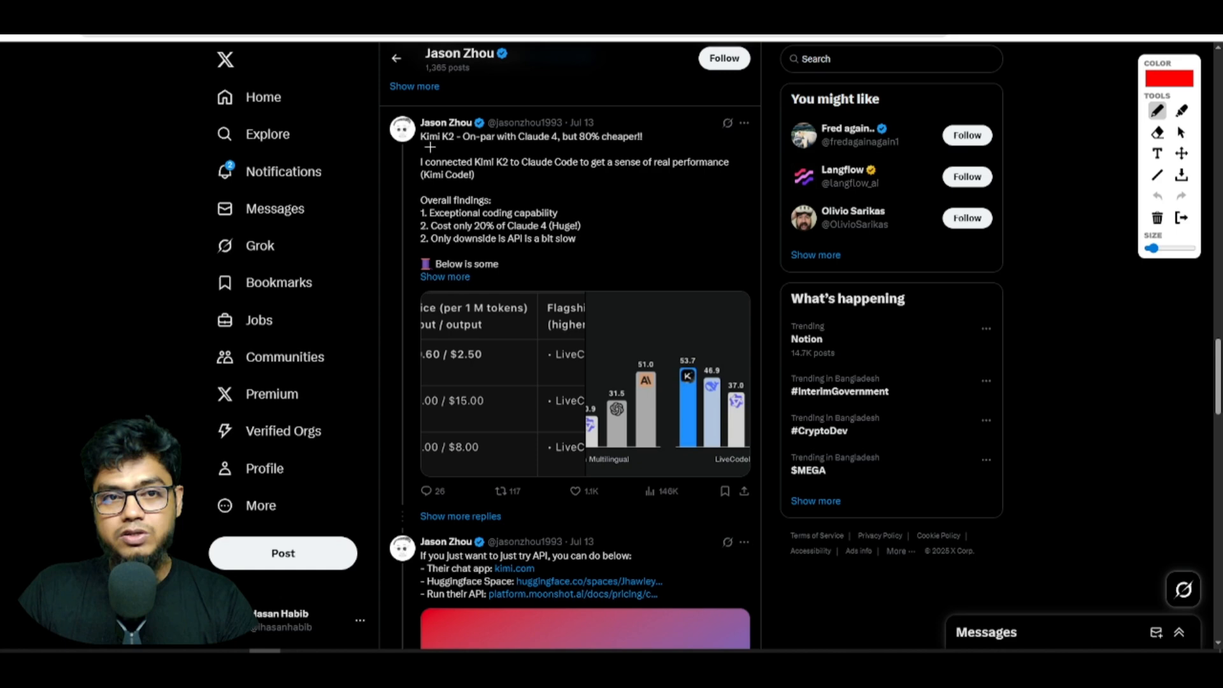
Underline the Kimi K2 post headline about matching Claude 4 at 80% lower cost.
drag(429, 147, 491, 153)
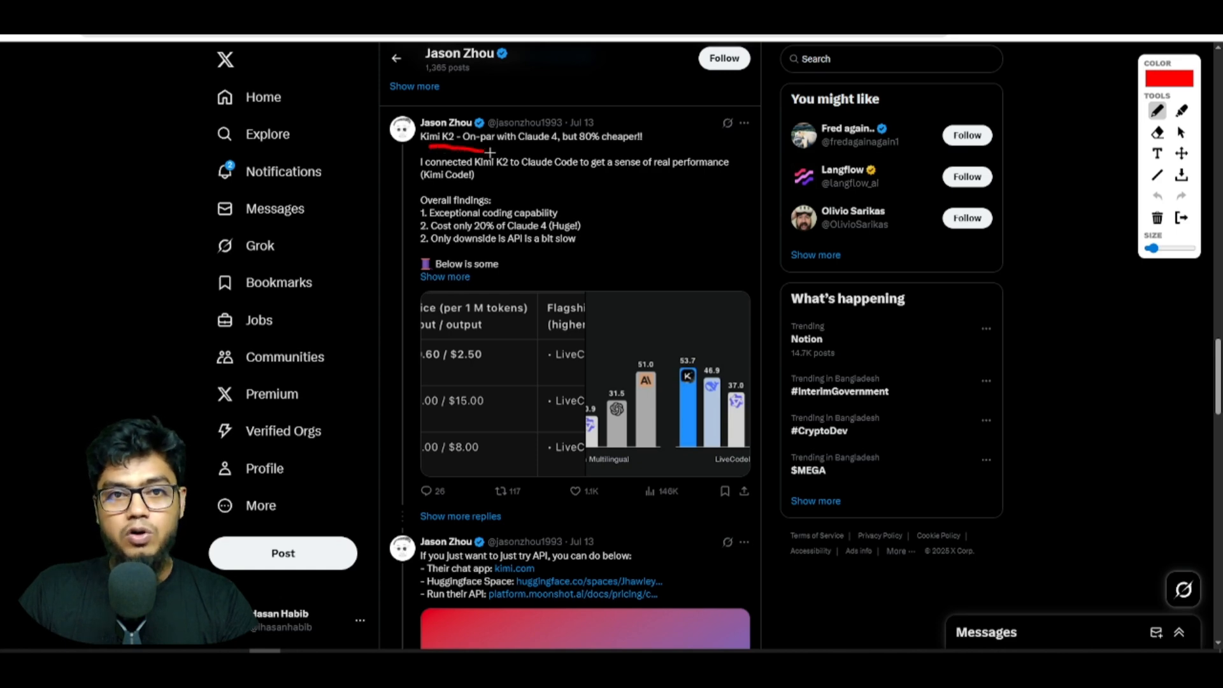
drag(489, 152, 580, 148)
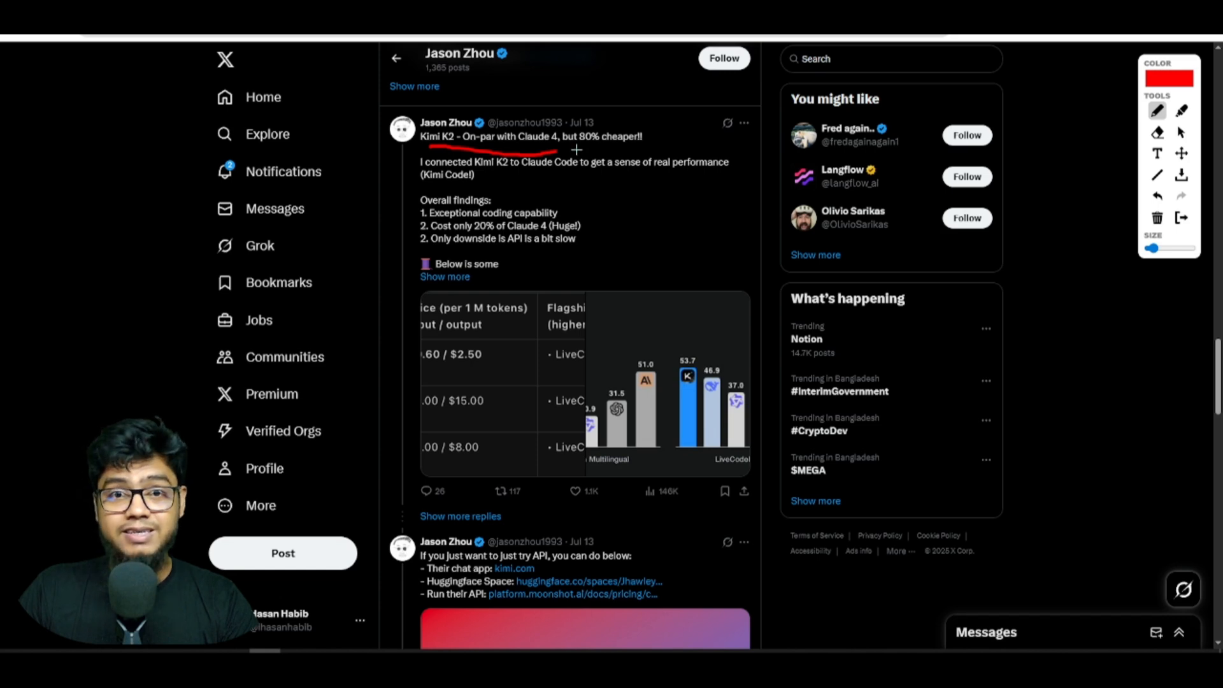
drag(577, 149, 632, 149)
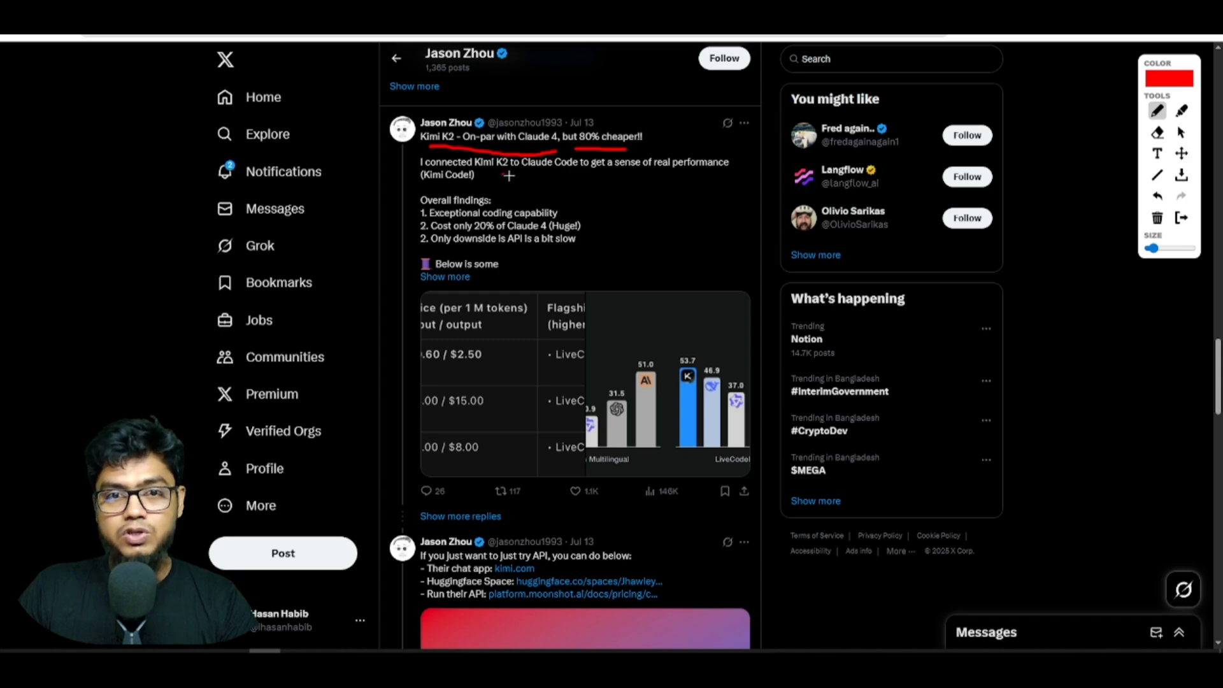
Underline the Claude Code line and the findings: exceptional coding, only 20% cost, slow API.
drag(503, 174, 692, 180)
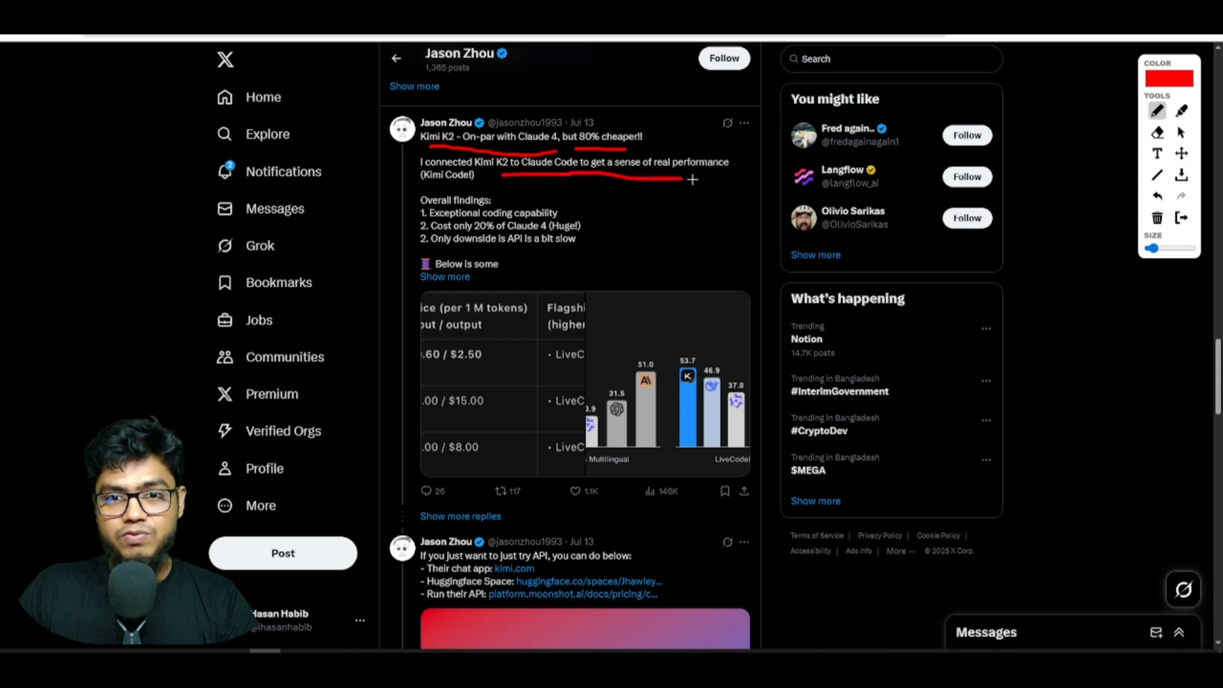
drag(507, 178, 702, 178)
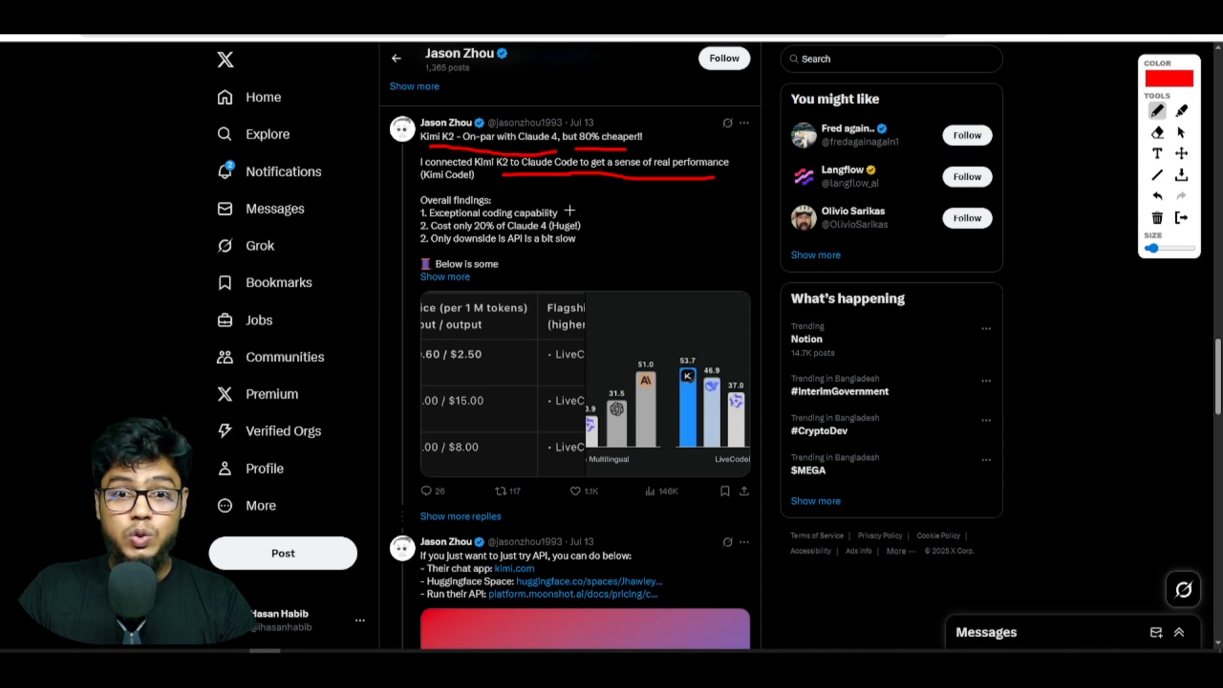
drag(572, 212, 631, 198)
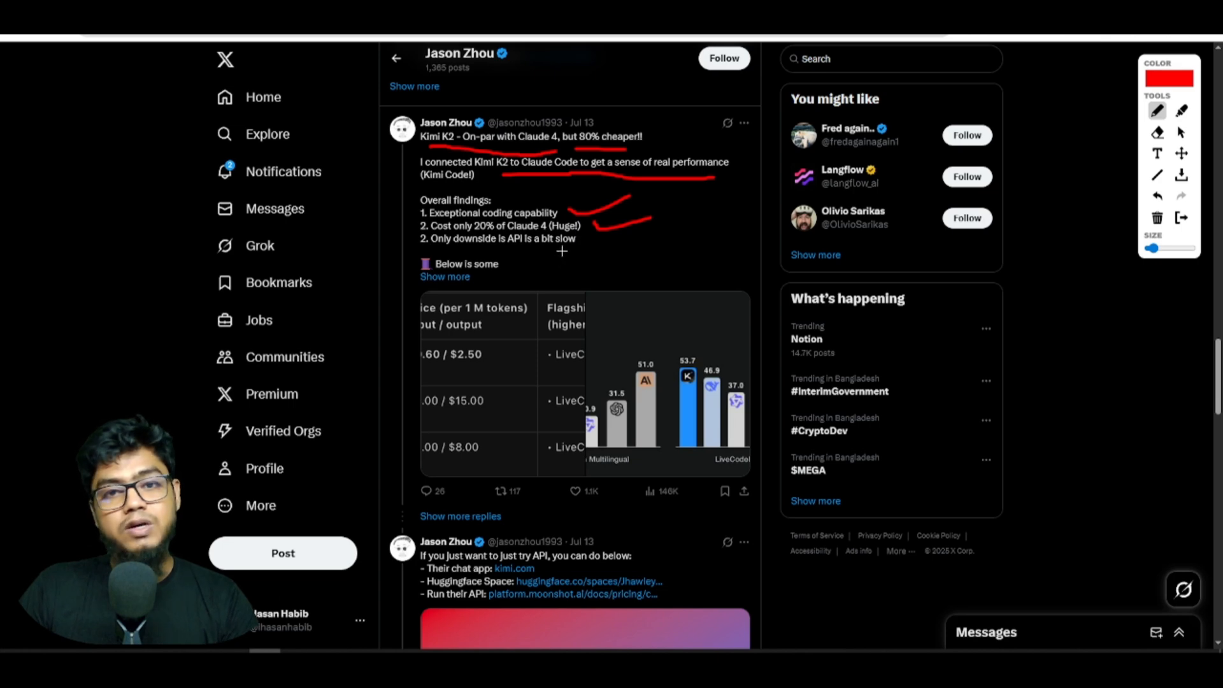
drag(566, 242, 600, 239)
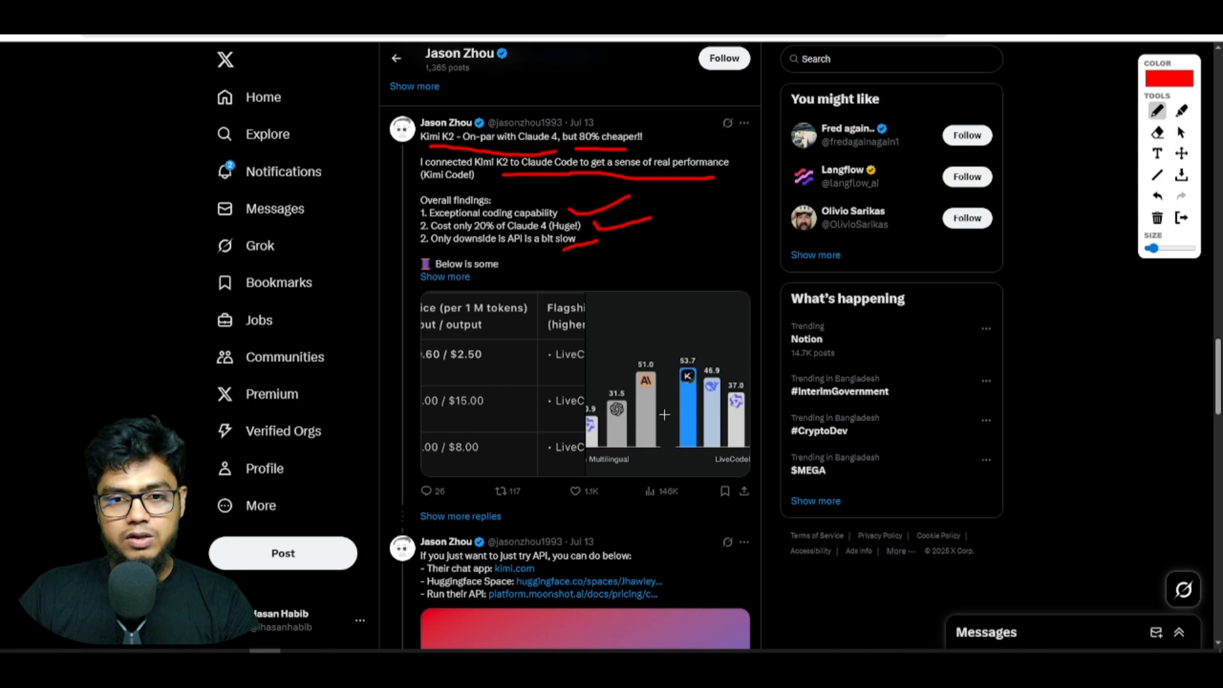
mouse_move(648, 411)
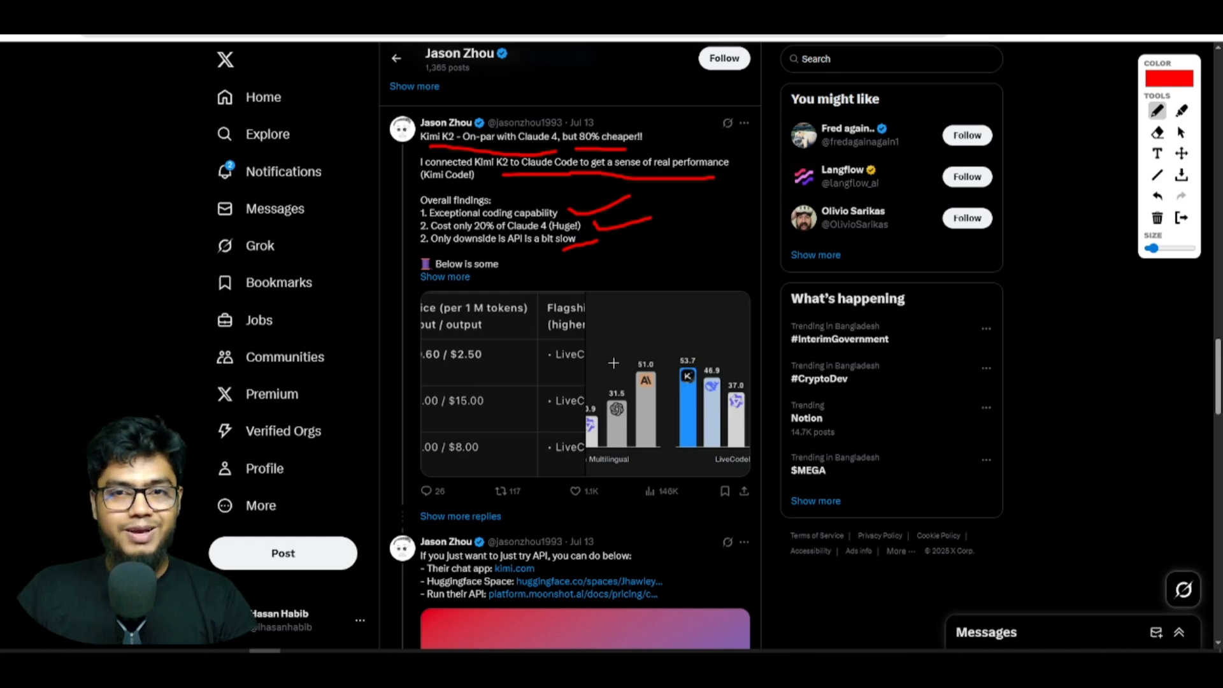
mouse_move(406, 446)
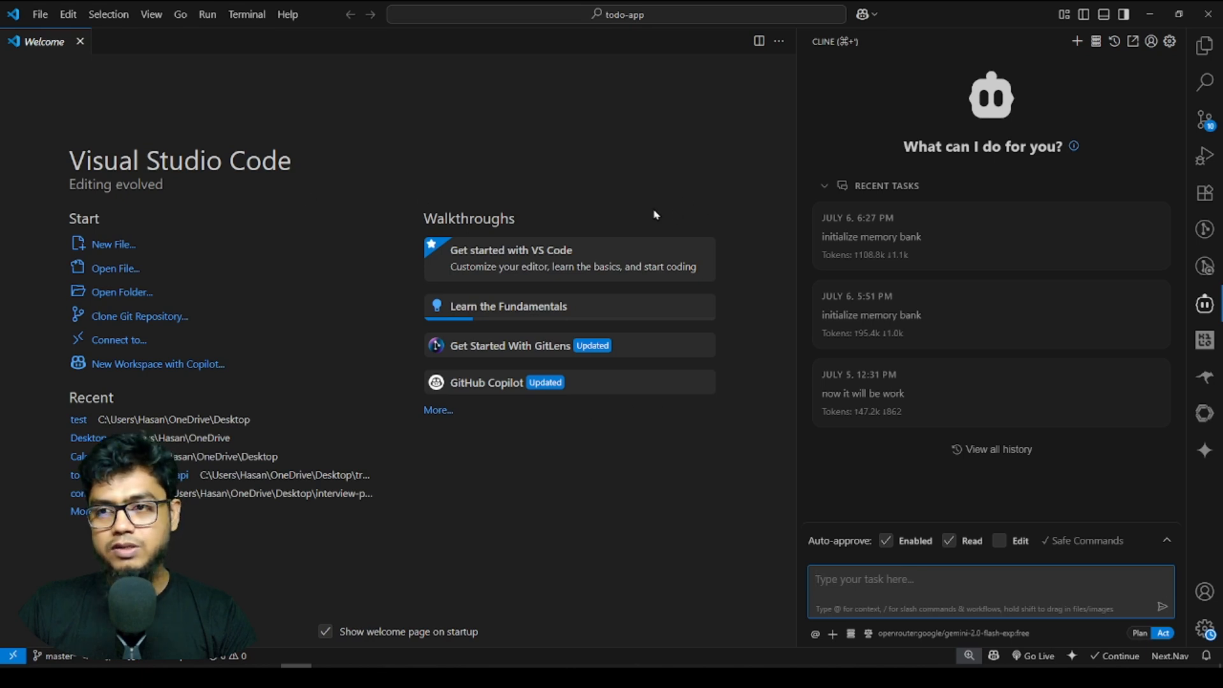
mouse_move(764, 216)
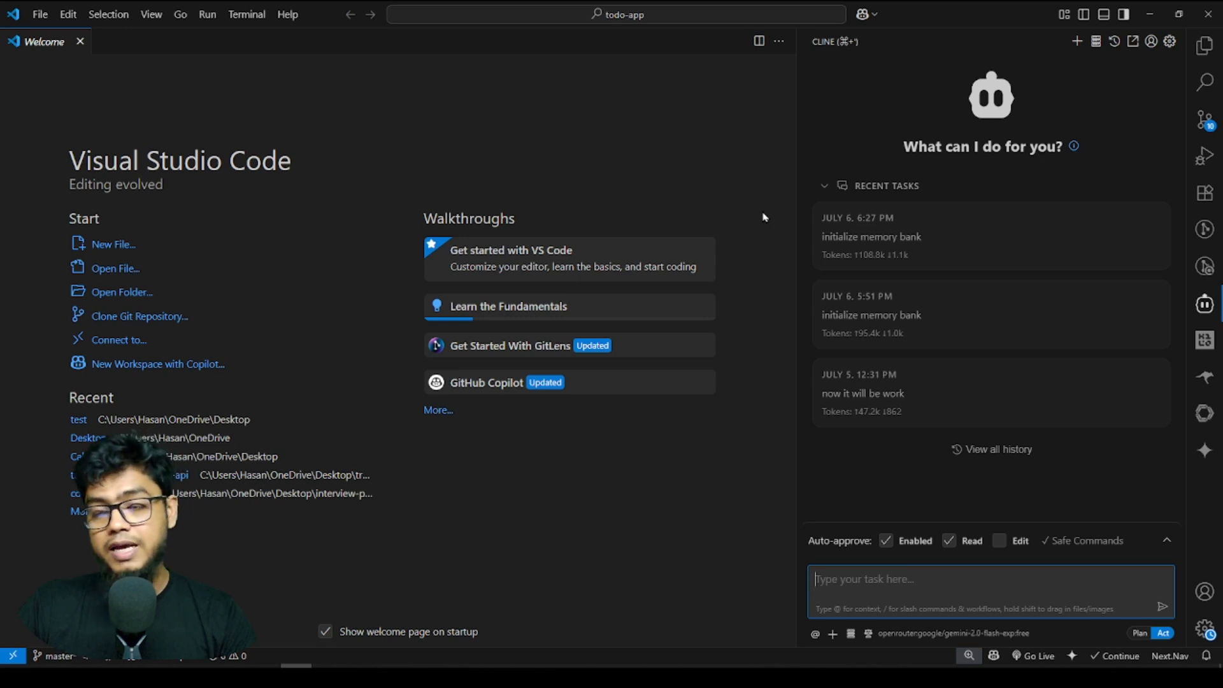
mouse_move(1138, 310)
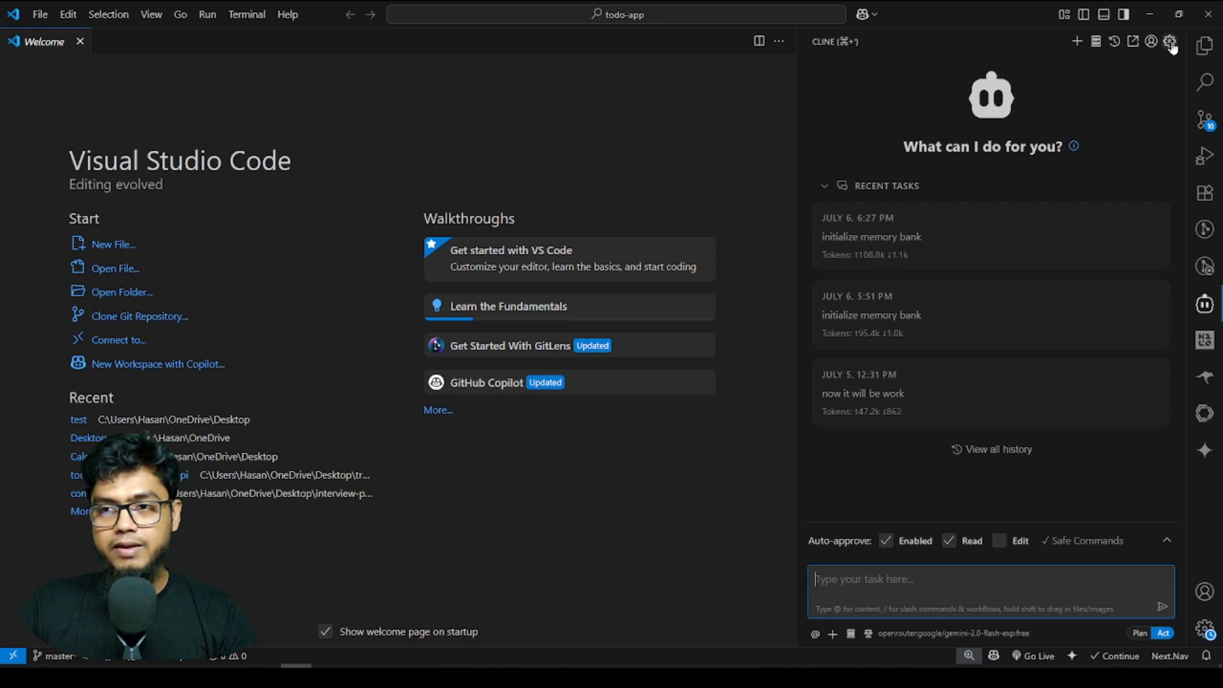
In Cline's settings keep OpenRouter as API provider and begin editing the Model field.
click(1169, 41)
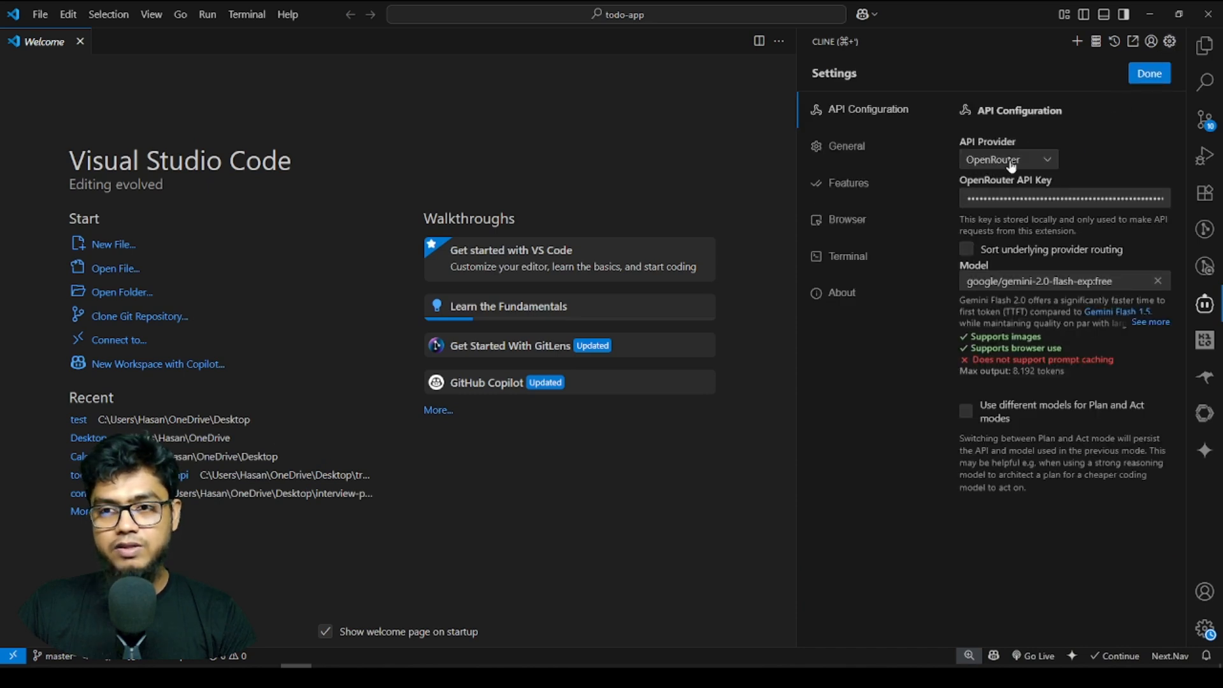
click(1006, 159)
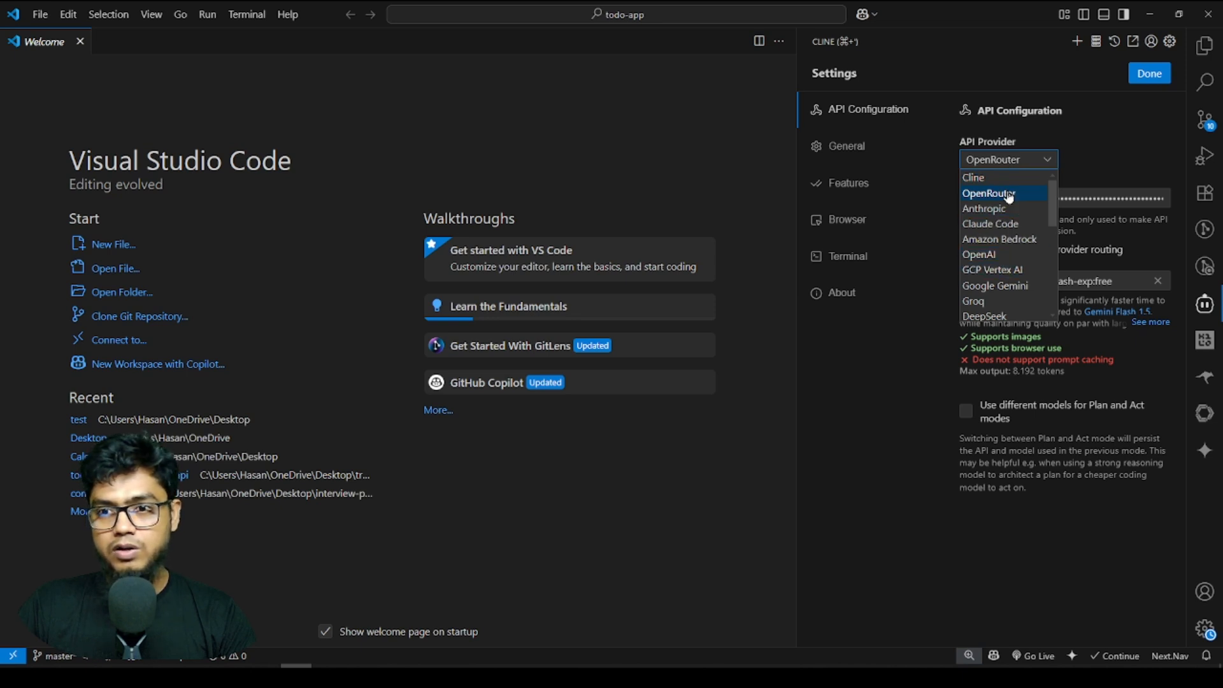
click(988, 194)
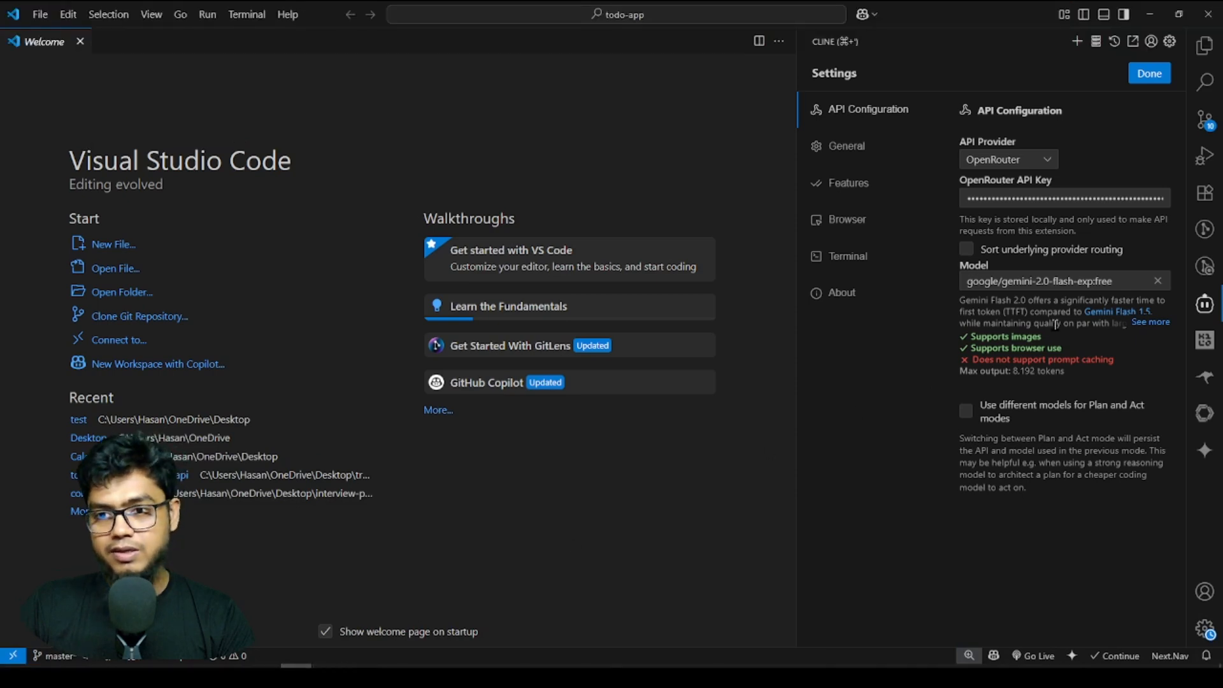
click(1061, 281)
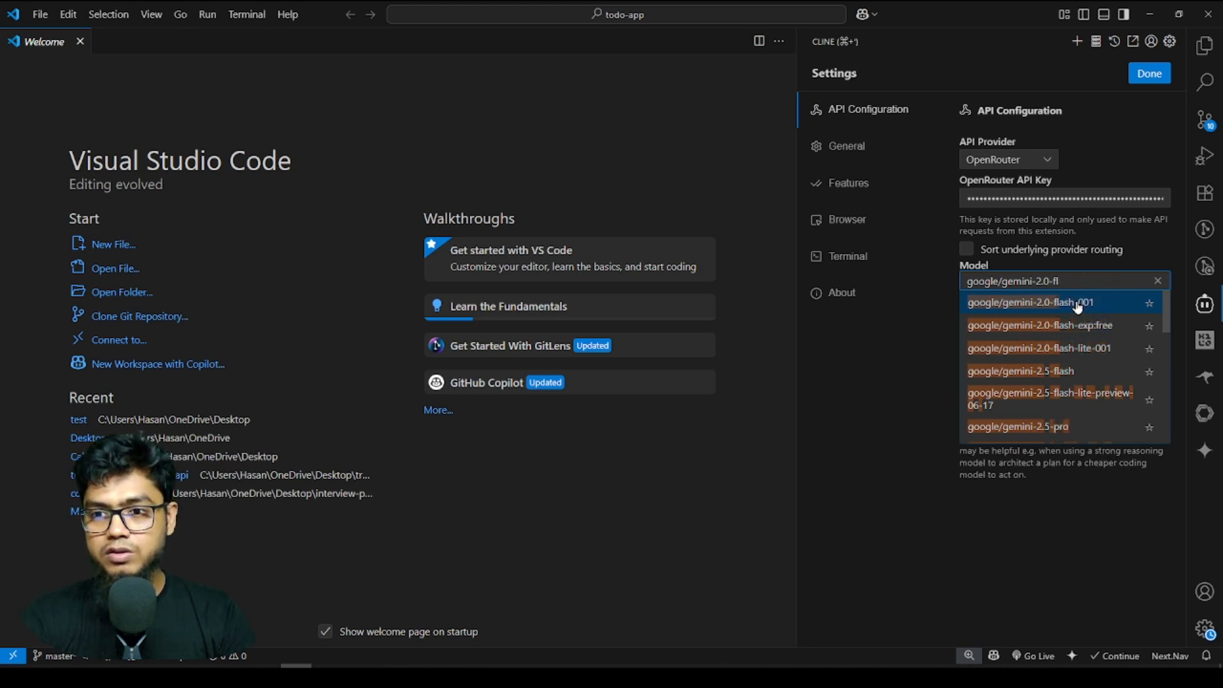
Search 'kimi' and select the moonshotai/kimi-k2:free model.
text(k)
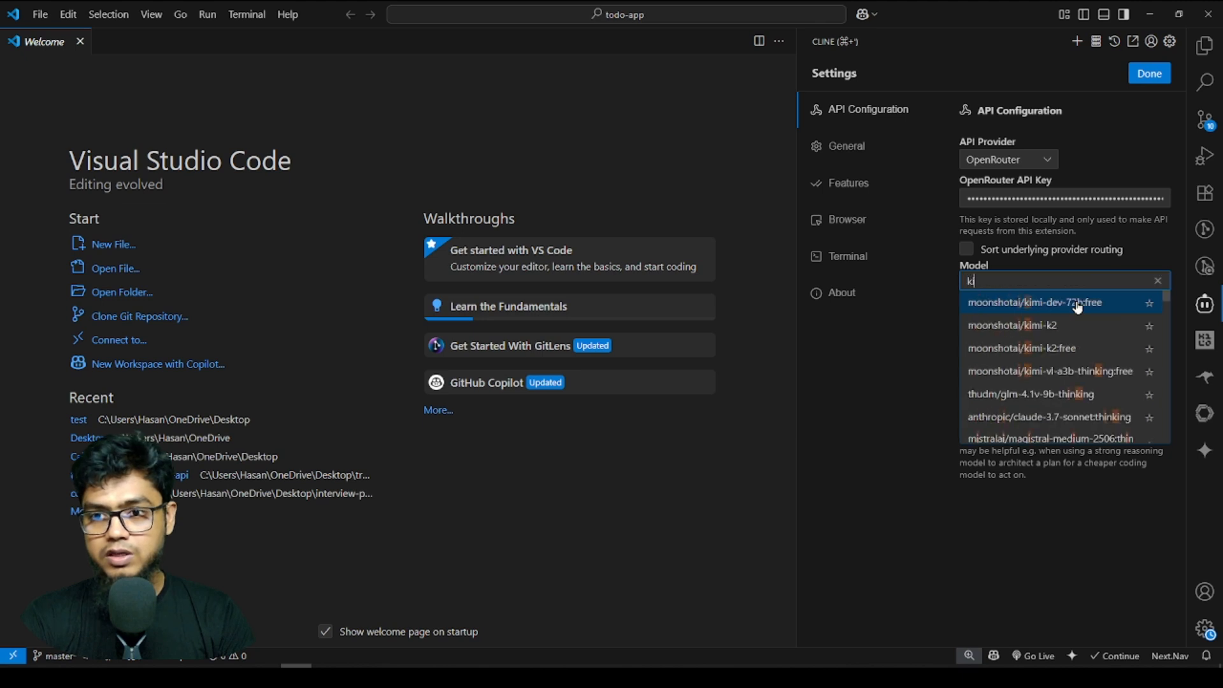
text(imi)
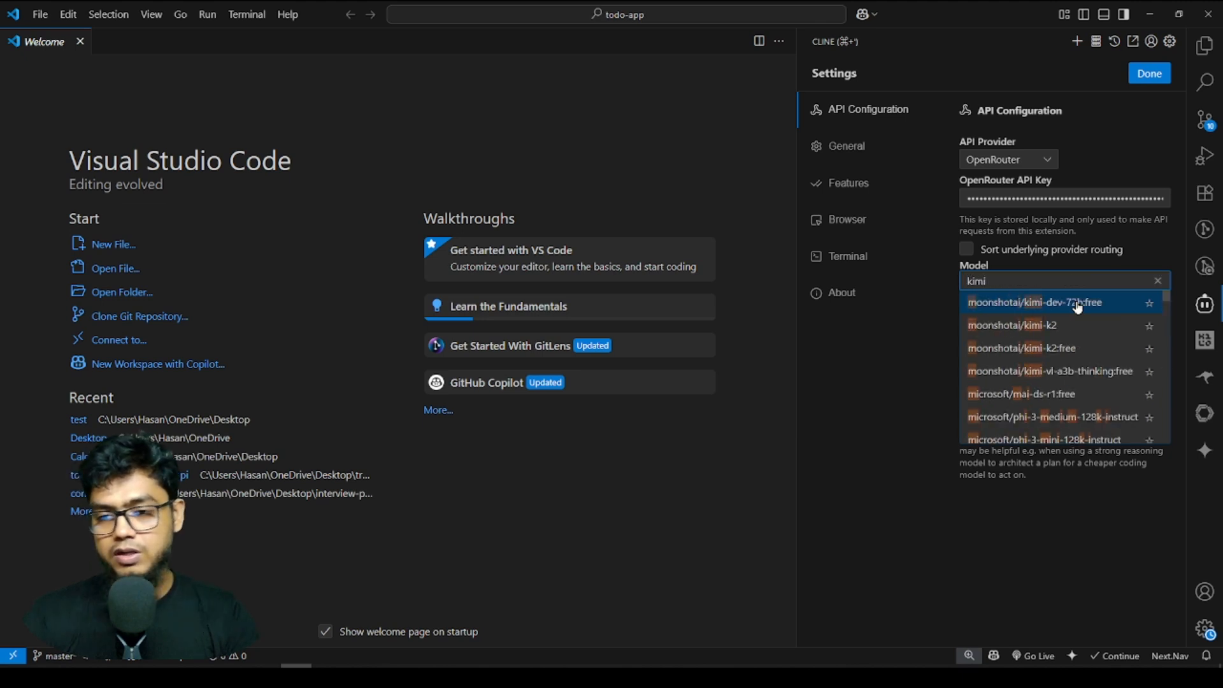
mouse_move(1076, 353)
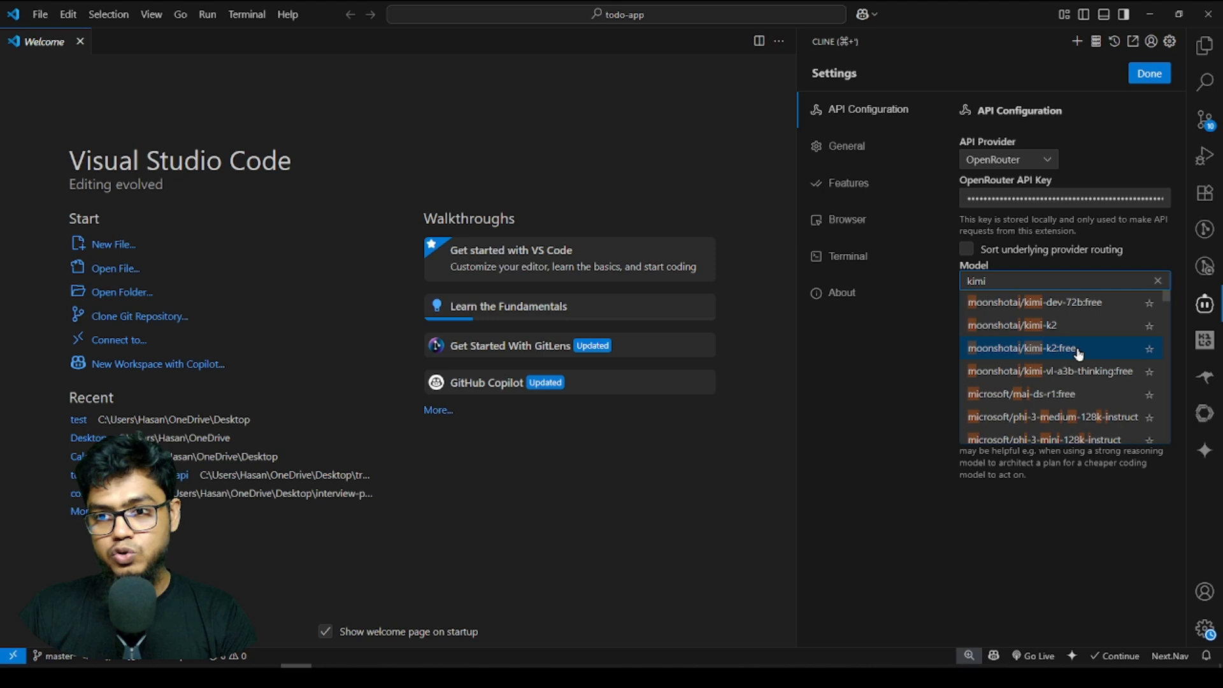
click(1024, 348)
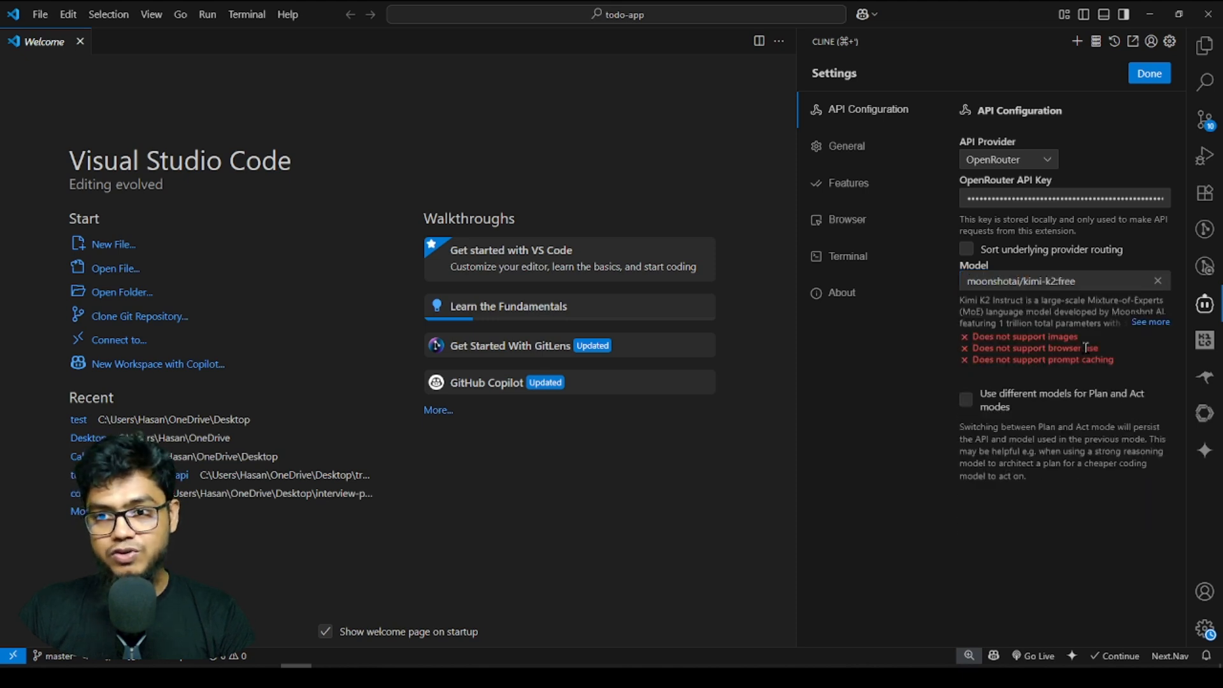
Confirm the settings with Done and return to the Cline chat home.
click(1147, 73)
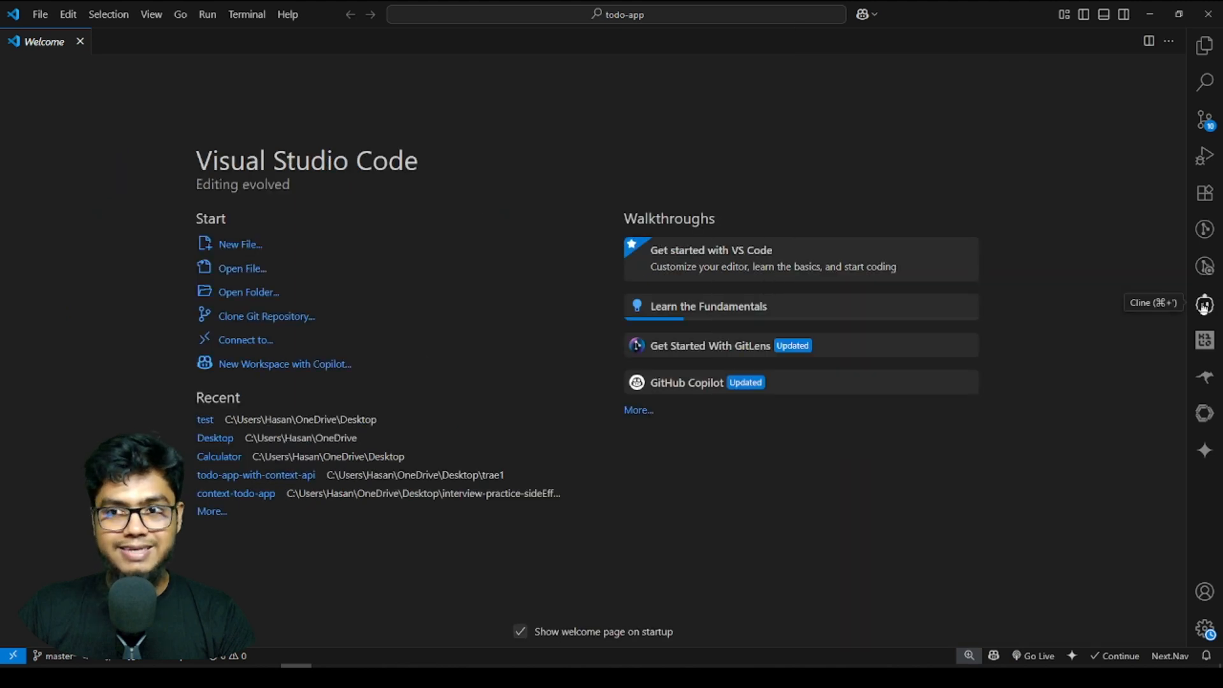
click(1204, 304)
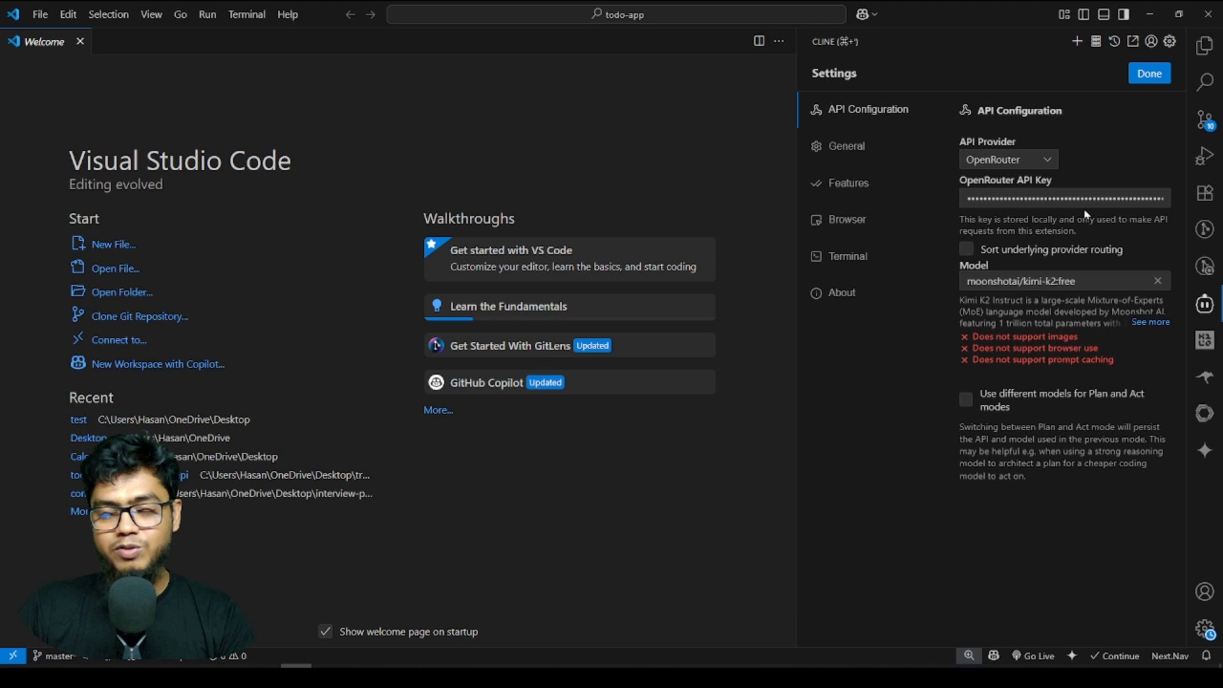
click(1148, 72)
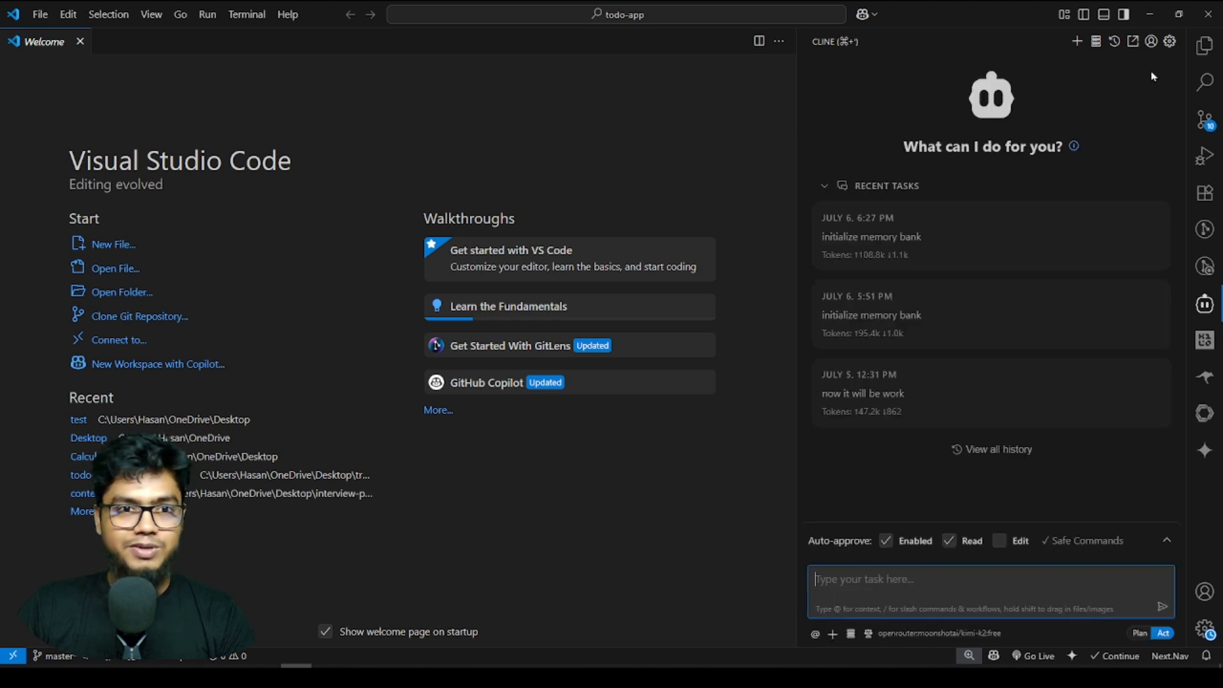